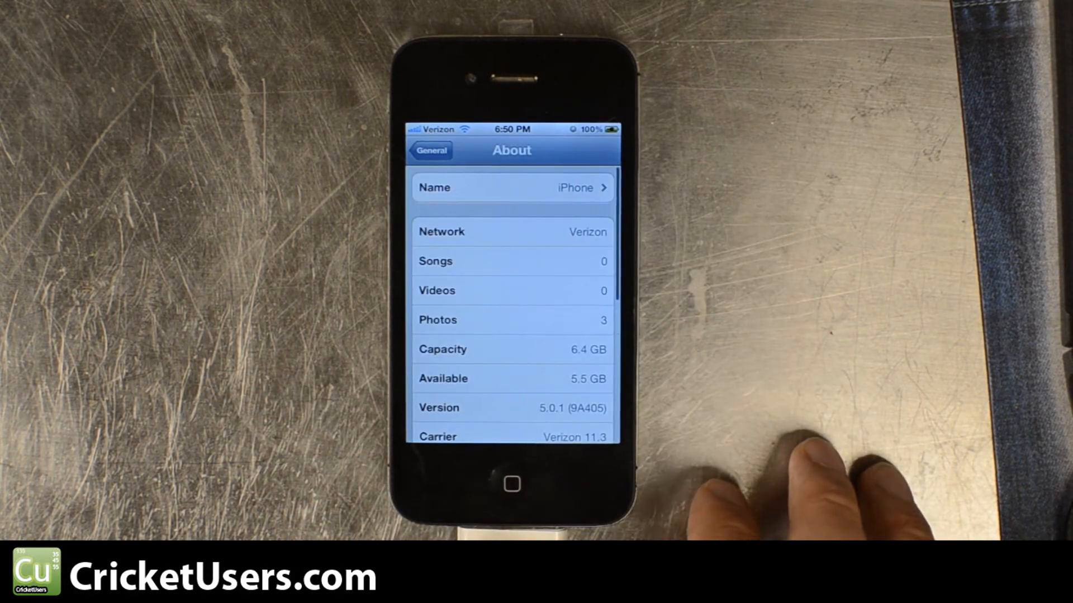
scroll("down", 3)
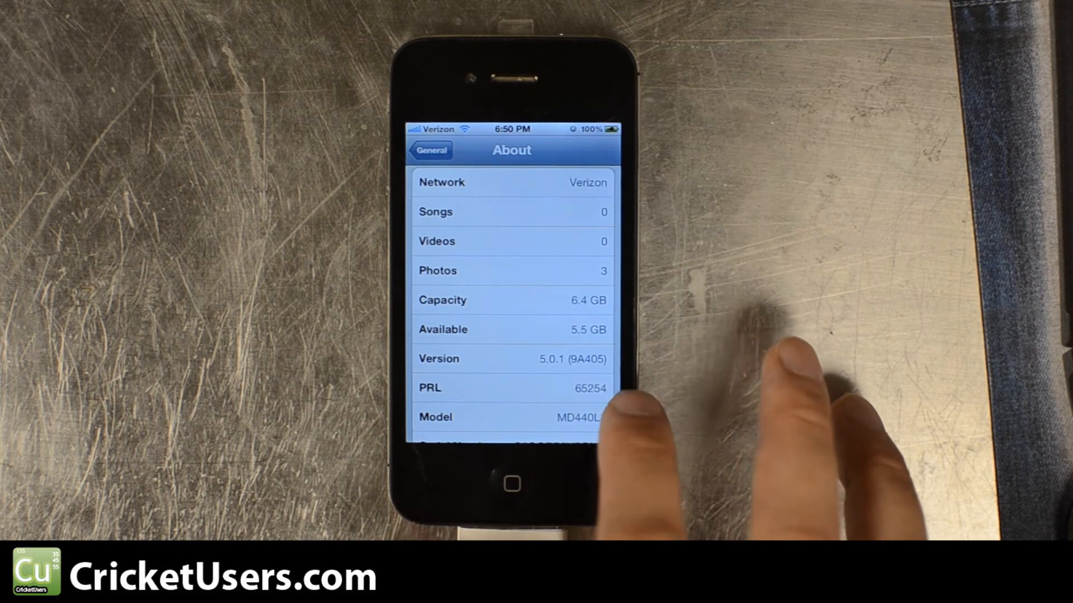